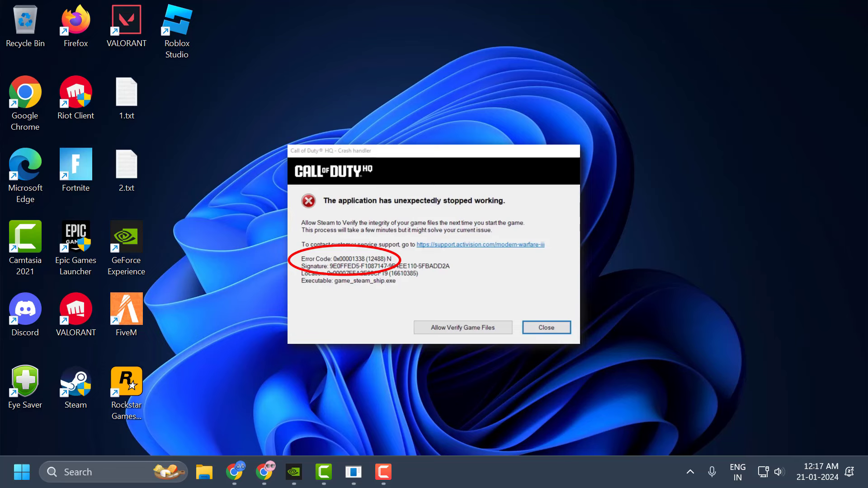
{"action": "mouse_move", "coordinate": [413, 426]}
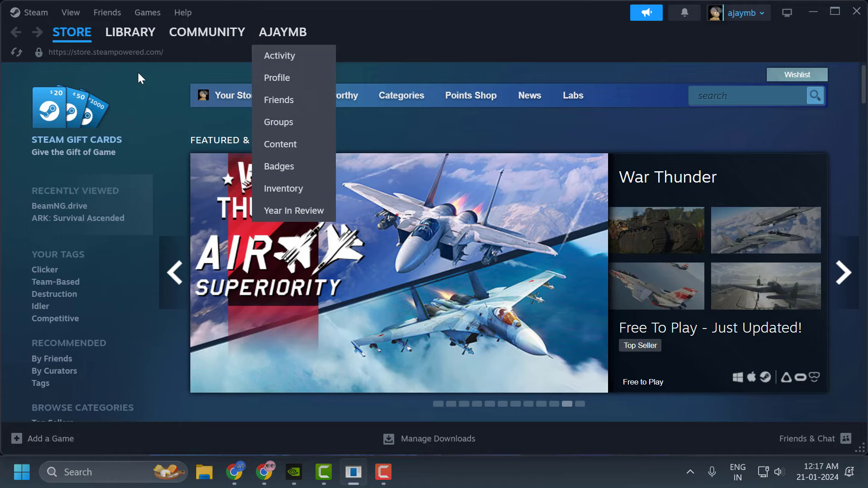
Open the Properties window for Counter-Strike 2 from the Steam library
{"action": "left_click", "coordinate": [130, 32]}
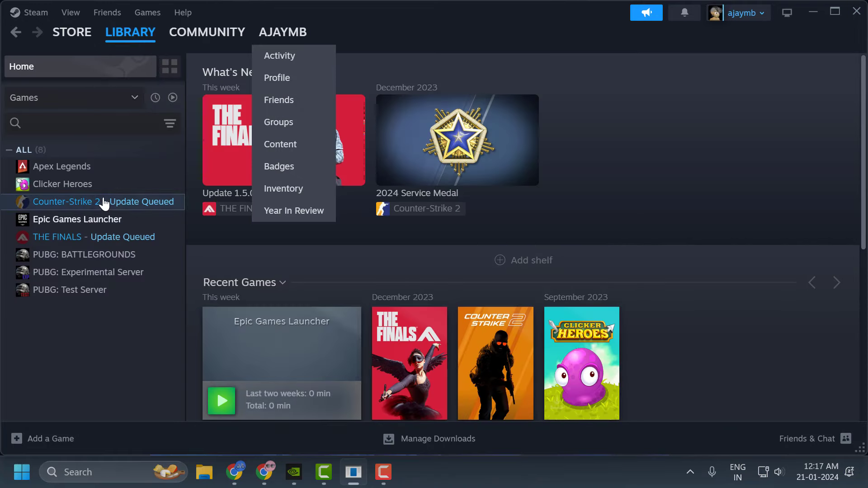
{"action": "right_click", "coordinate": [66, 201]}
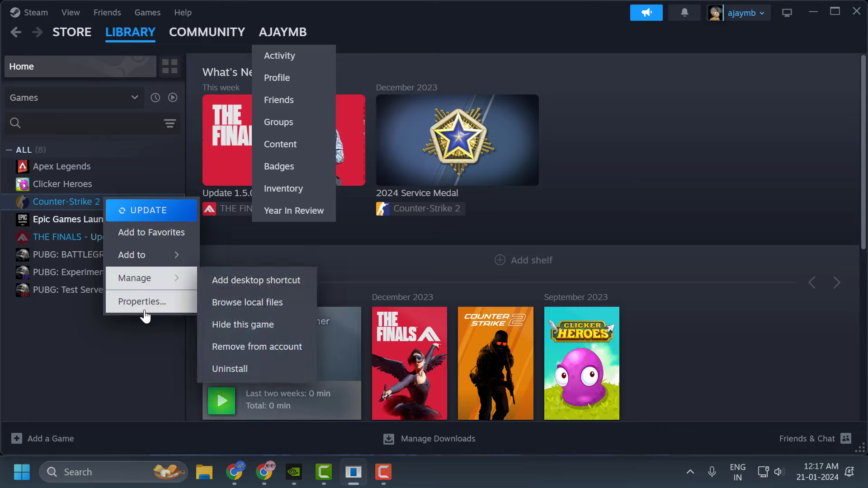
{"action": "left_click", "coordinate": [142, 301]}
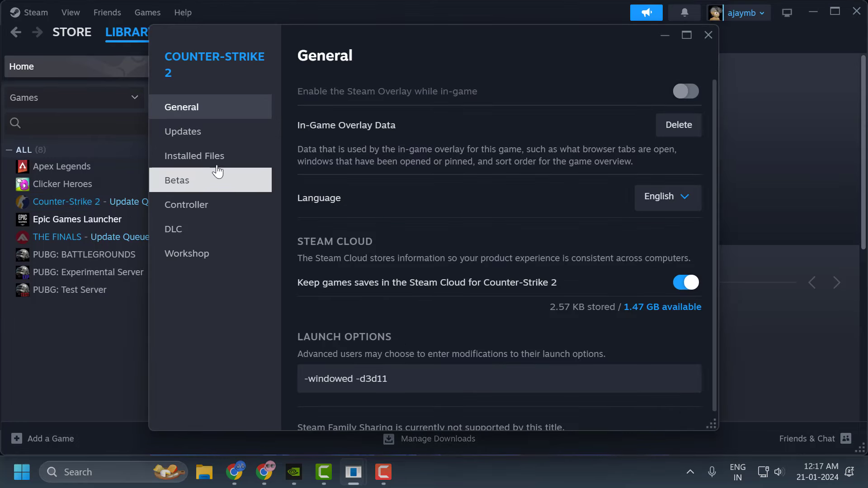
Run Verify integrity of game files from Counter-Strike 2's Installed Files settings
{"action": "left_click", "coordinate": [194, 155]}
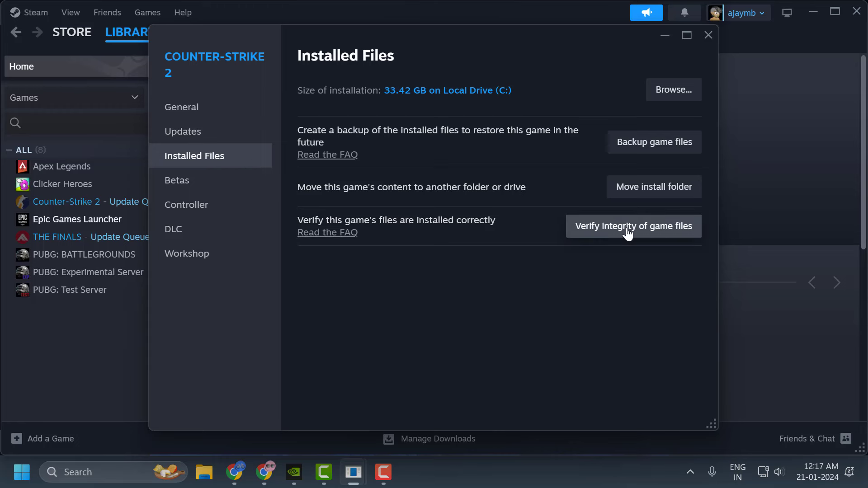
{"action": "left_click", "coordinate": [634, 226]}
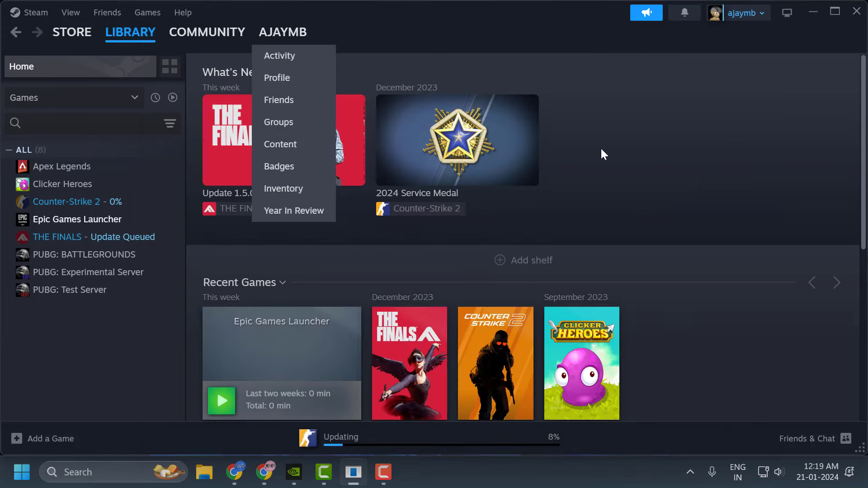
{"action": "mouse_move", "coordinate": [606, 188]}
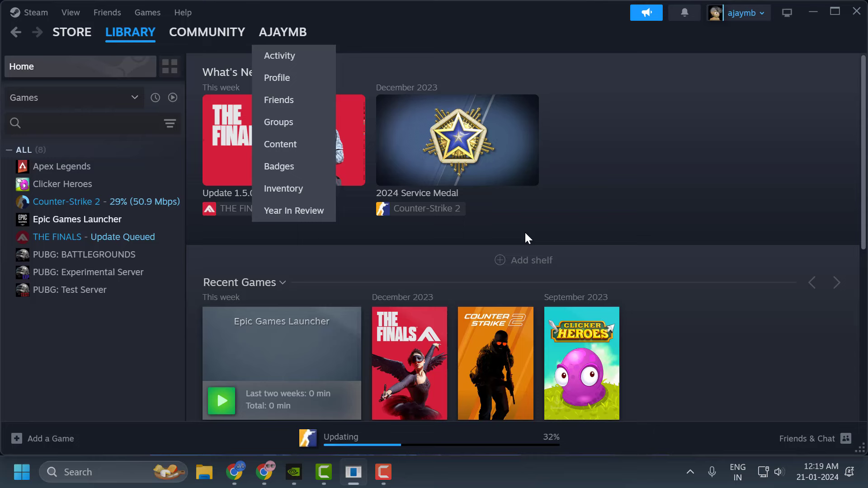
{"action": "mouse_move", "coordinate": [289, 339]}
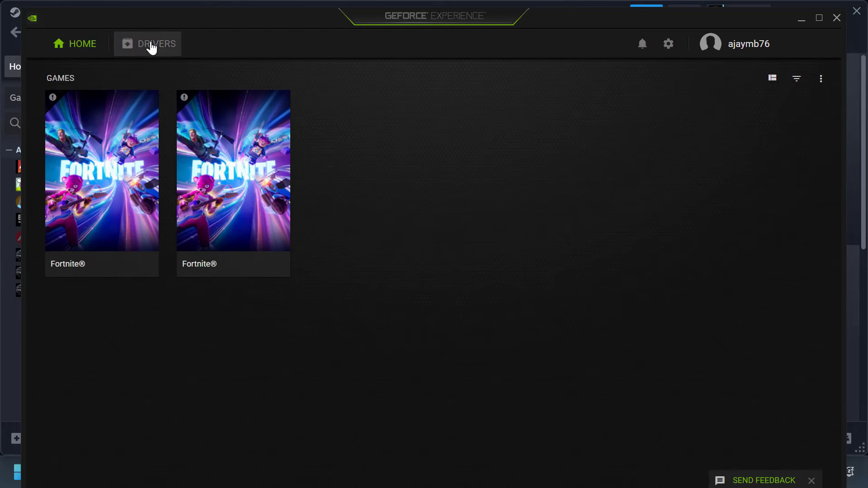
Check for driver updates on GeForce Experience's Drivers page
{"action": "left_click", "coordinate": [156, 44]}
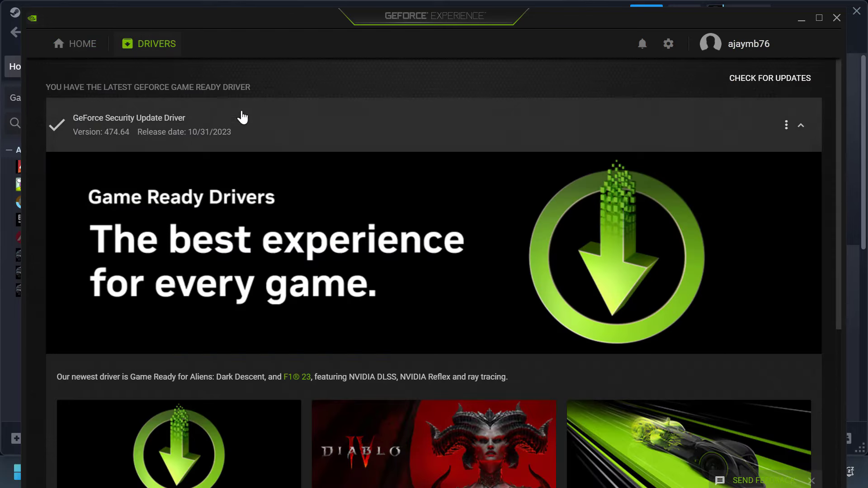
{"action": "left_click", "coordinate": [770, 78]}
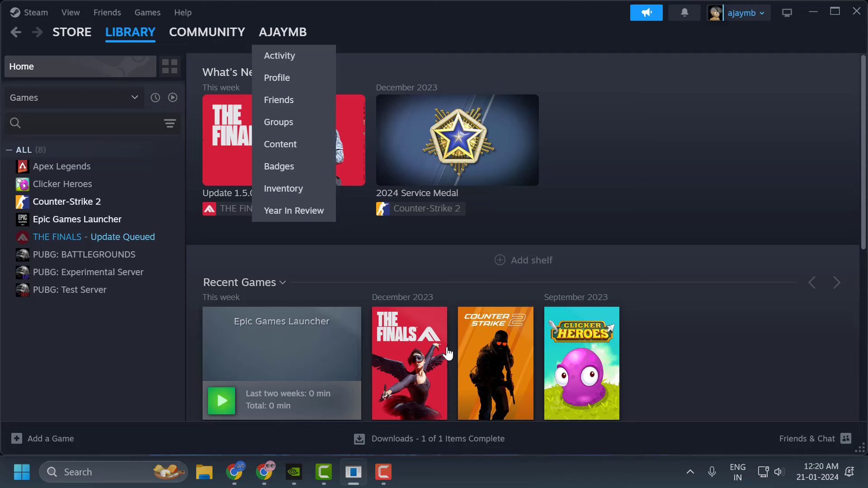
{"action": "mouse_move", "coordinate": [493, 234]}
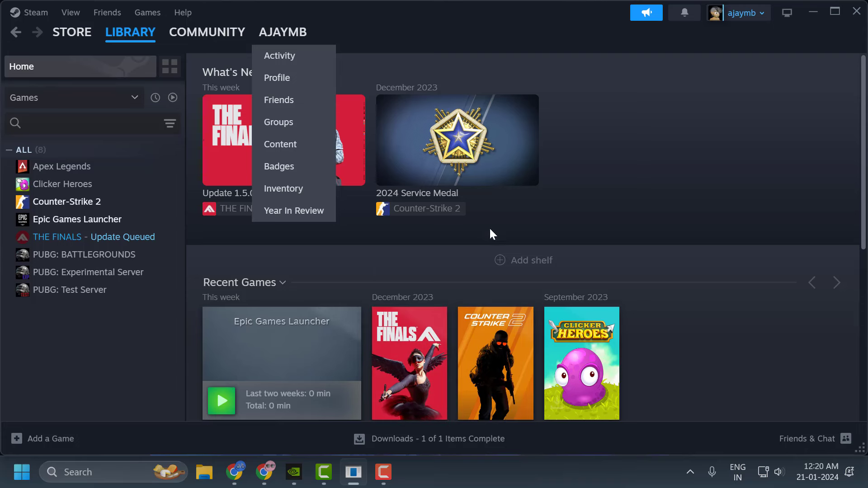
{"action": "mouse_move", "coordinate": [451, 211]}
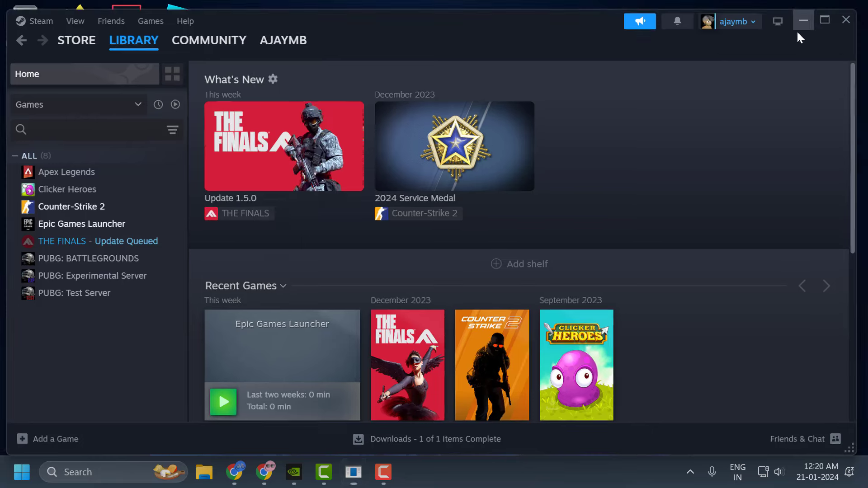
Minimize the Steam window after the Counter-Strike 2 verification finishes
{"action": "left_click", "coordinate": [803, 20]}
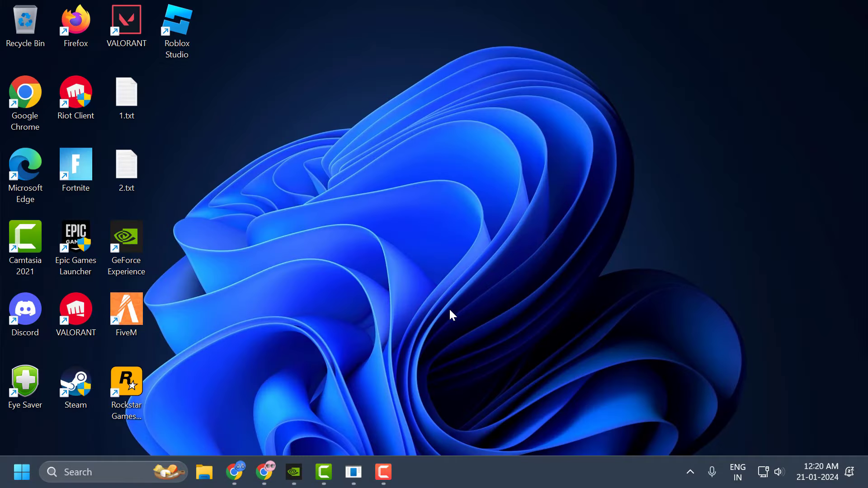
{"action": "mouse_move", "coordinate": [464, 310]}
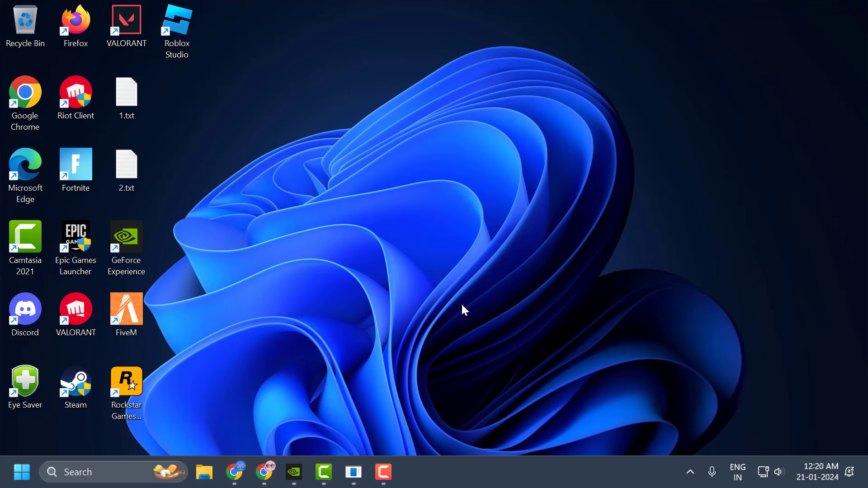